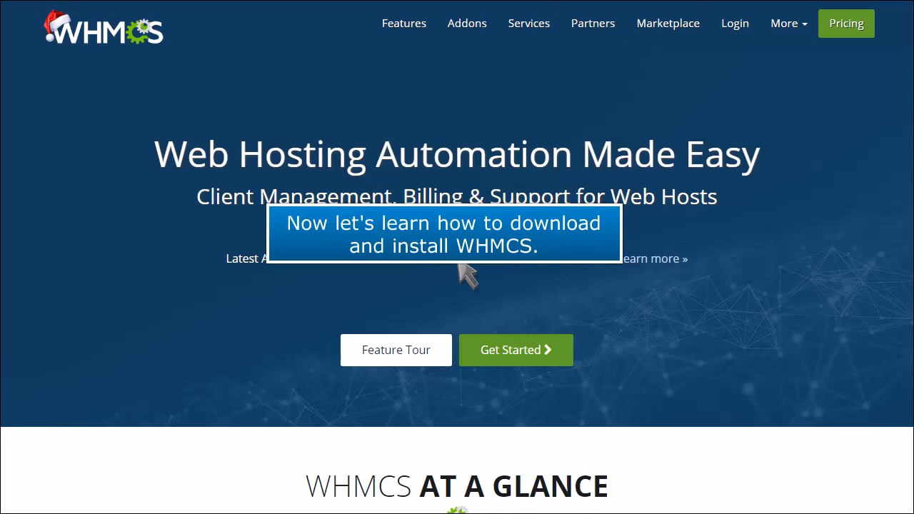
# - From My Licenses, open the Development License and download the WHMCS v7.1.1 release
pyautogui.click(734, 23)
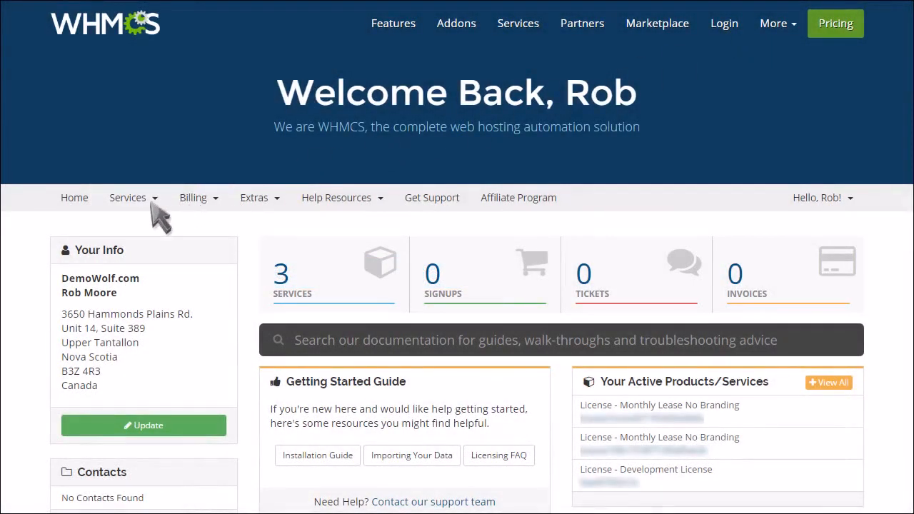
pyautogui.click(128, 198)
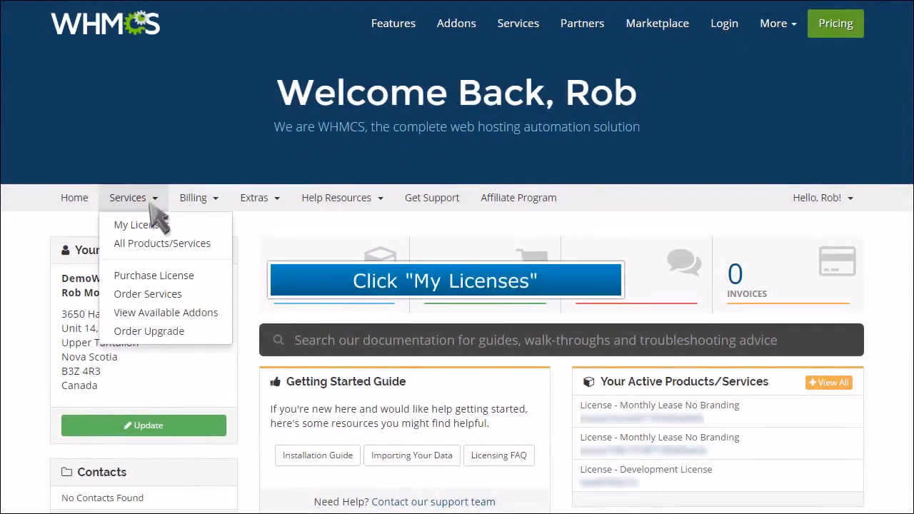
pyautogui.click(133, 224)
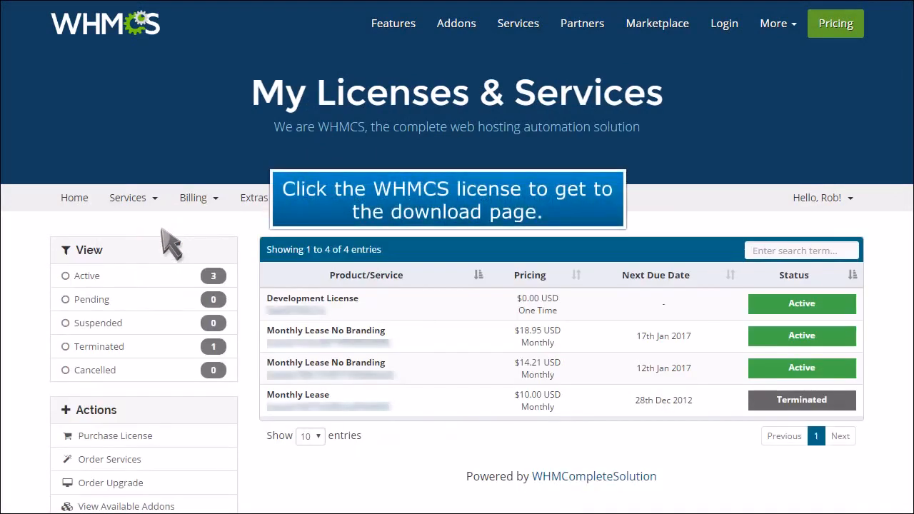
pyautogui.click(312, 298)
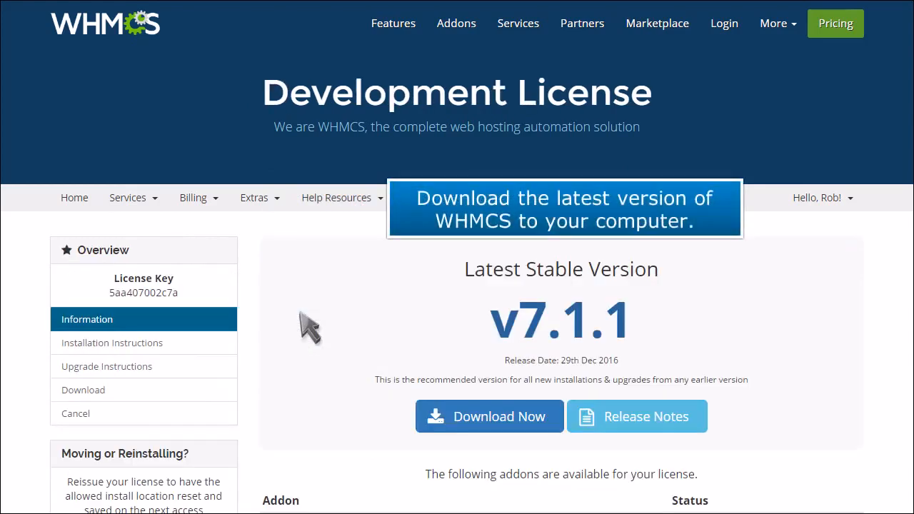
pyautogui.click(488, 417)
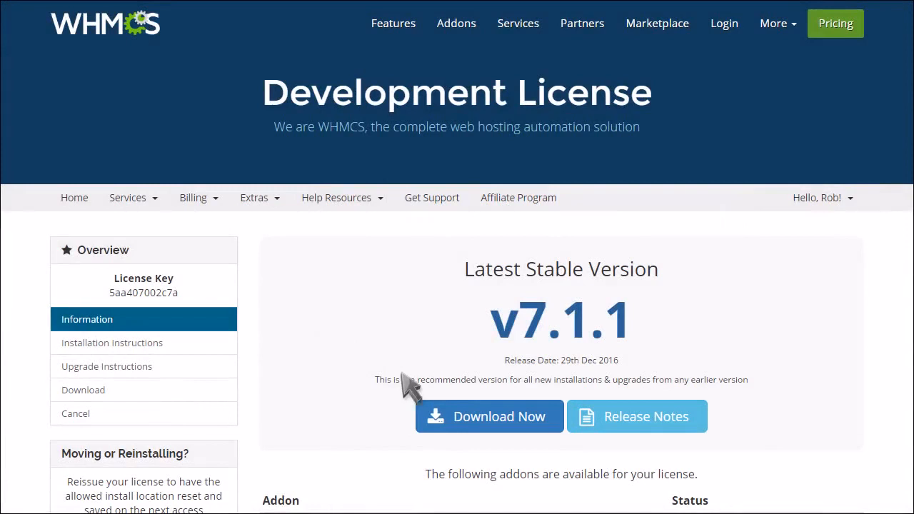
pyautogui.moveTo(485, 428)
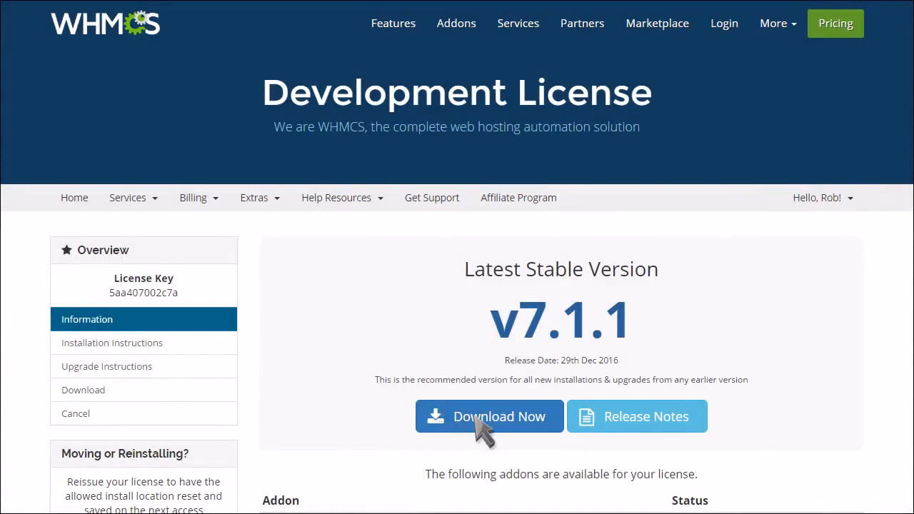
pyautogui.click(489, 416)
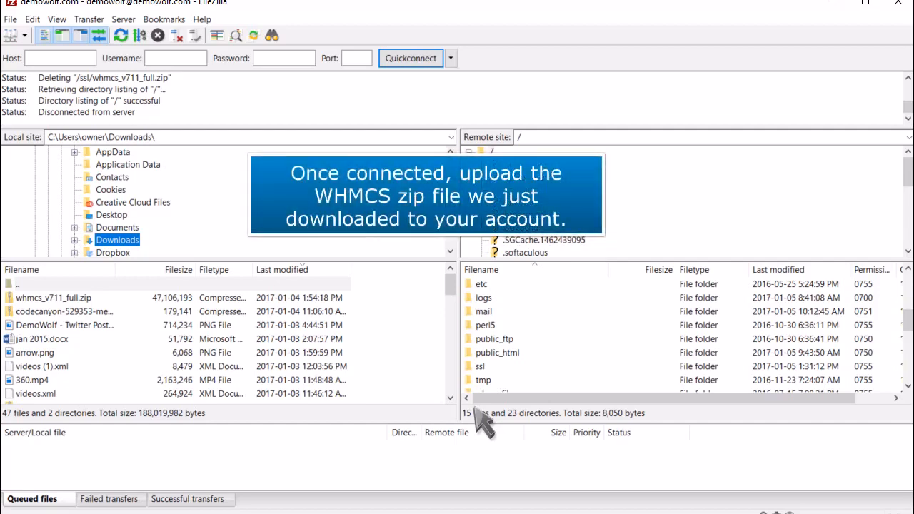
# - Move whmcs_v711_full.zip from the local Downloads pane to the remote hosting account
pyautogui.click(54, 298)
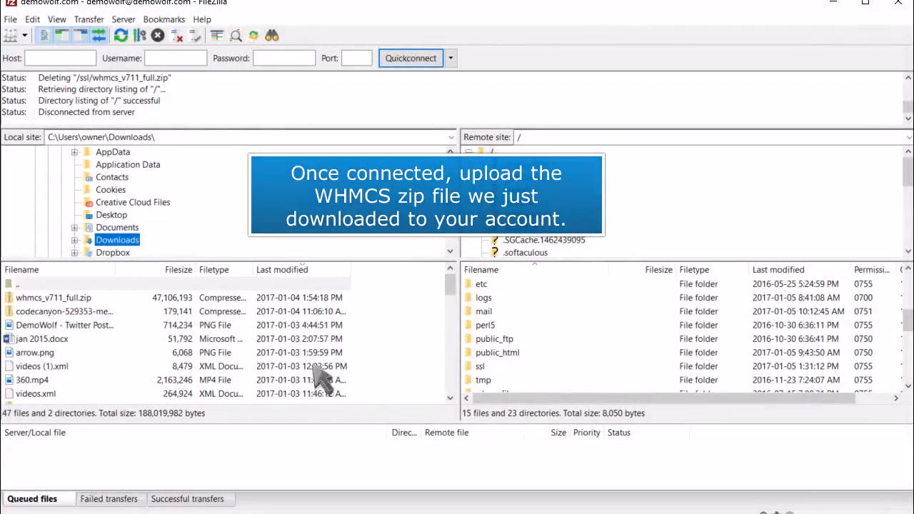
pyautogui.click(54, 298)
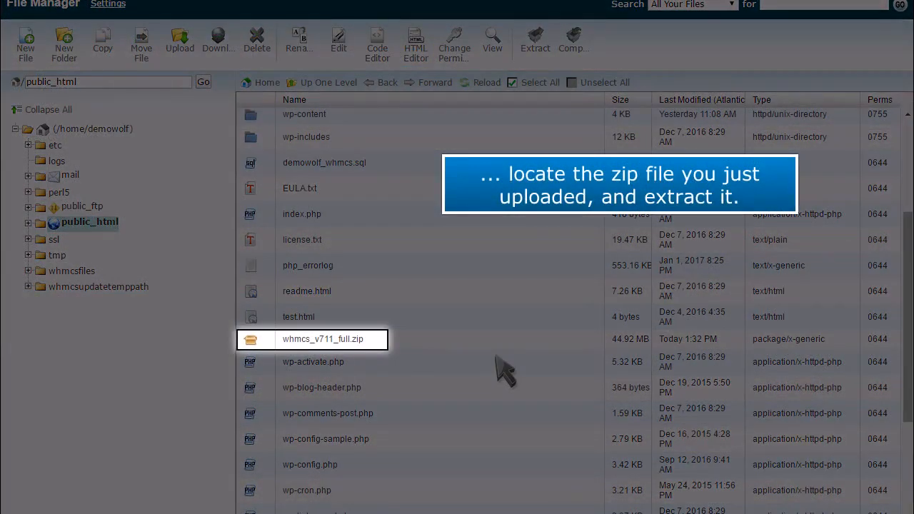
# - Extract whmcs_v711_full.zip into /public_html/whmcs
pyautogui.rightClick(322, 340)
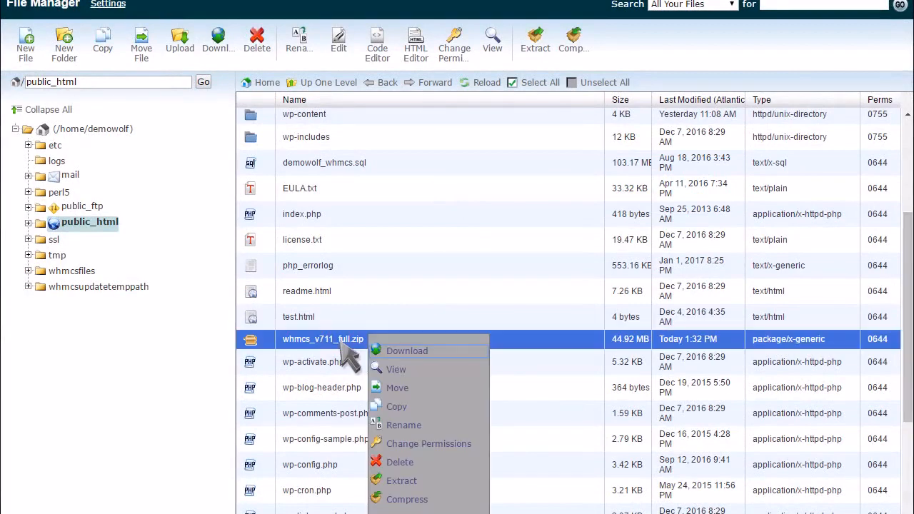
pyautogui.click(402, 481)
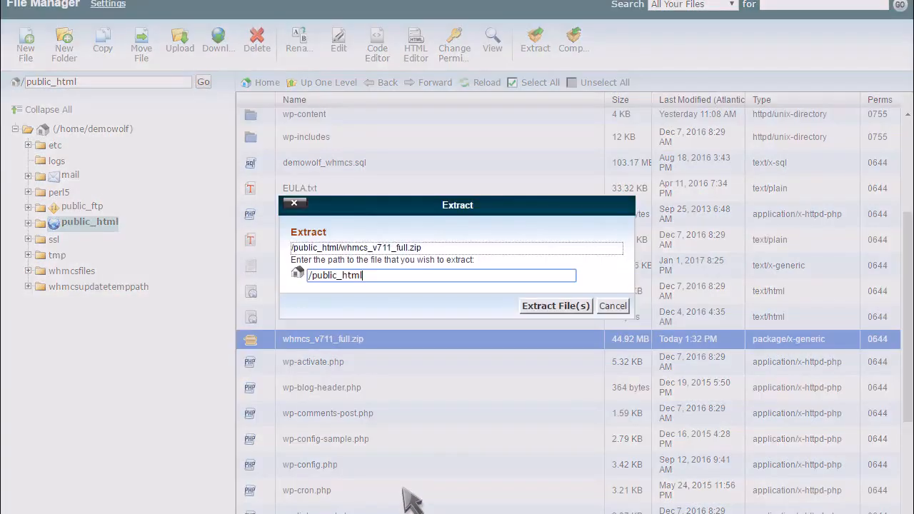
pyautogui.write('/whmcs')
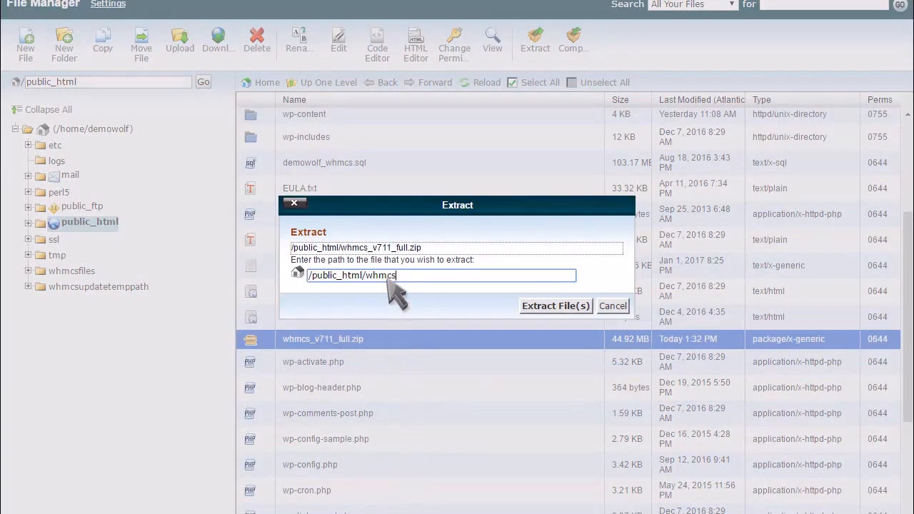
pyautogui.click(555, 306)
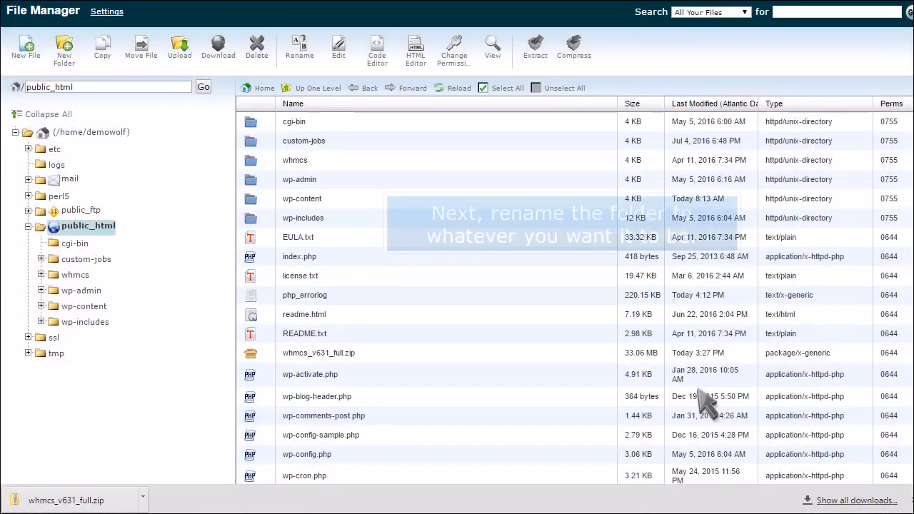
# - Rename the whmcs folder to whmcstest, then select configuration.php.new and start renaming it
pyautogui.click(295, 159)
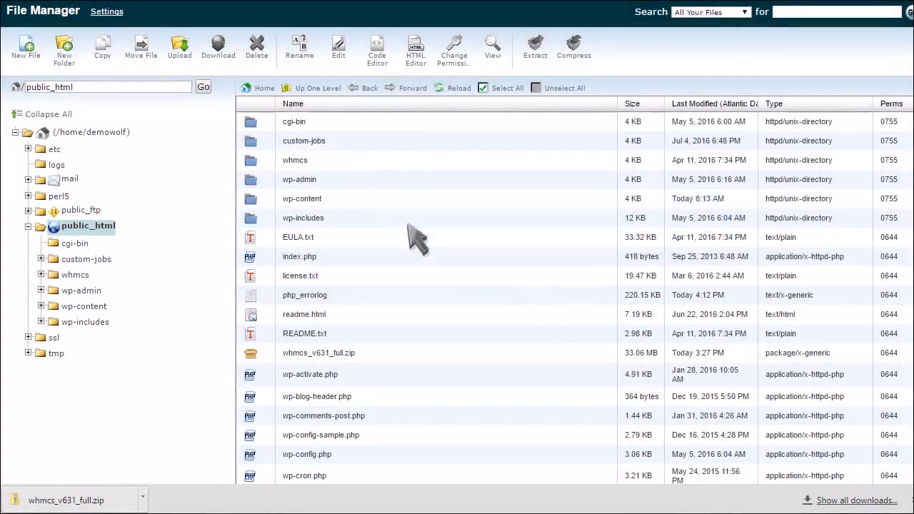
pyautogui.click(299, 48)
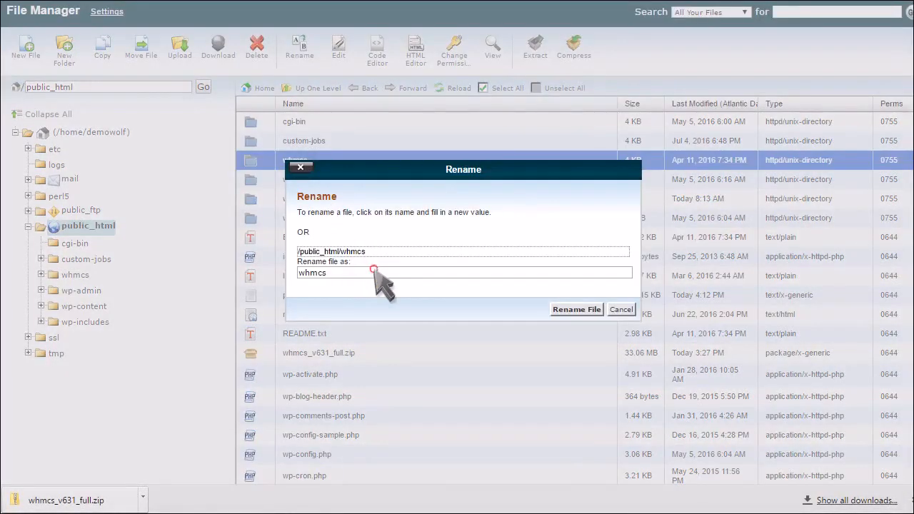
pyautogui.click(576, 309)
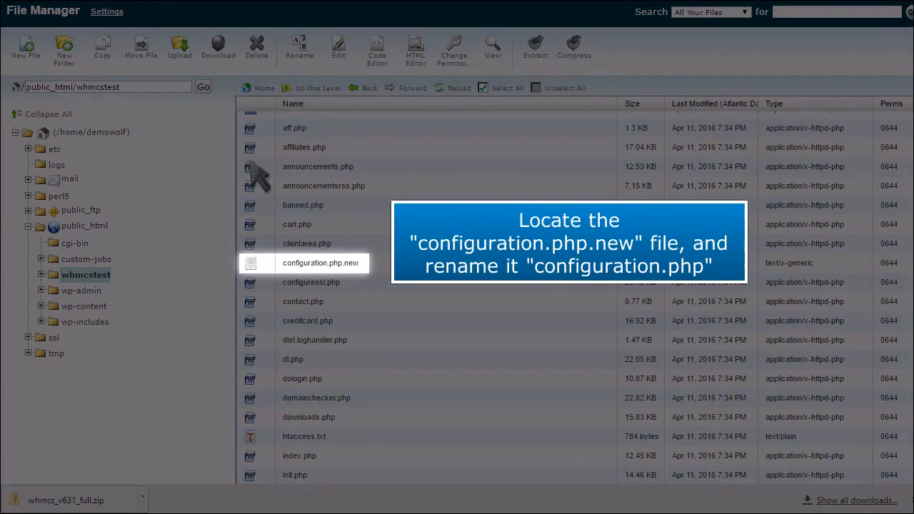
pyautogui.click(321, 263)
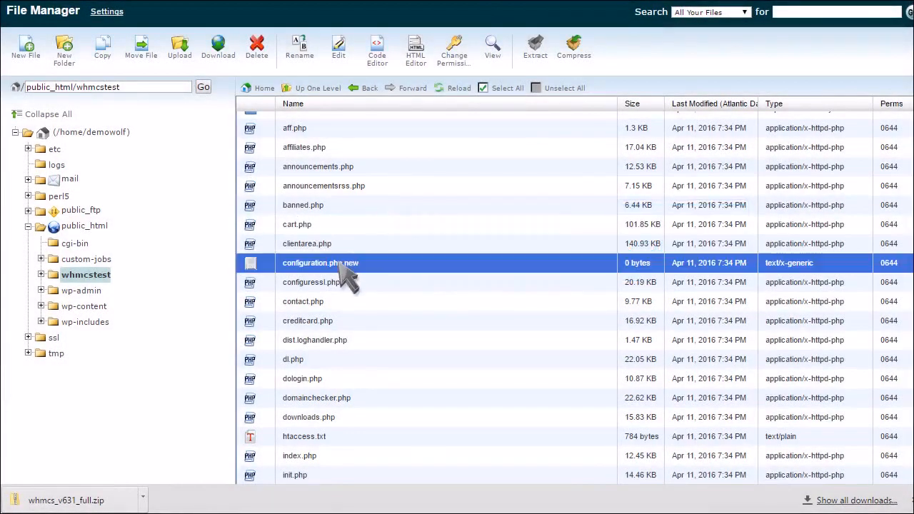
pyautogui.click(299, 48)
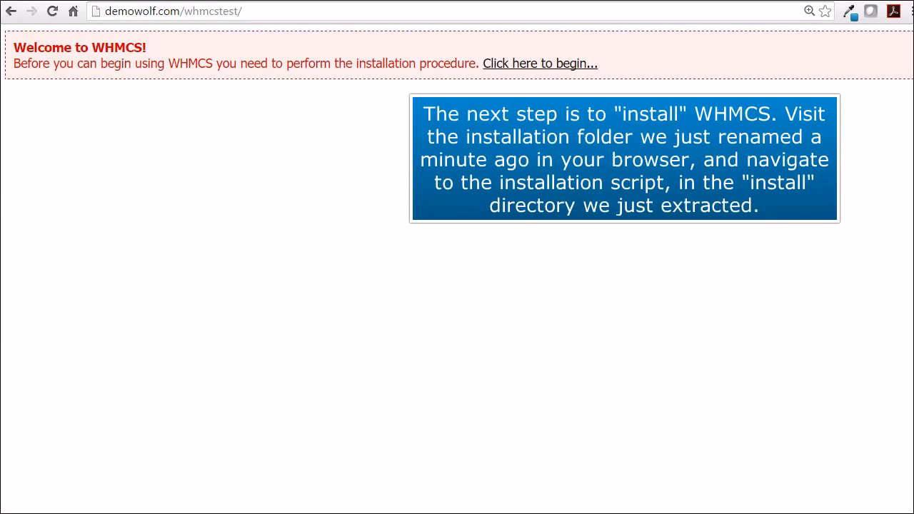
# - Load the install/install page, agree to the EULA, and begin the installation
pyautogui.write('install/install.php')
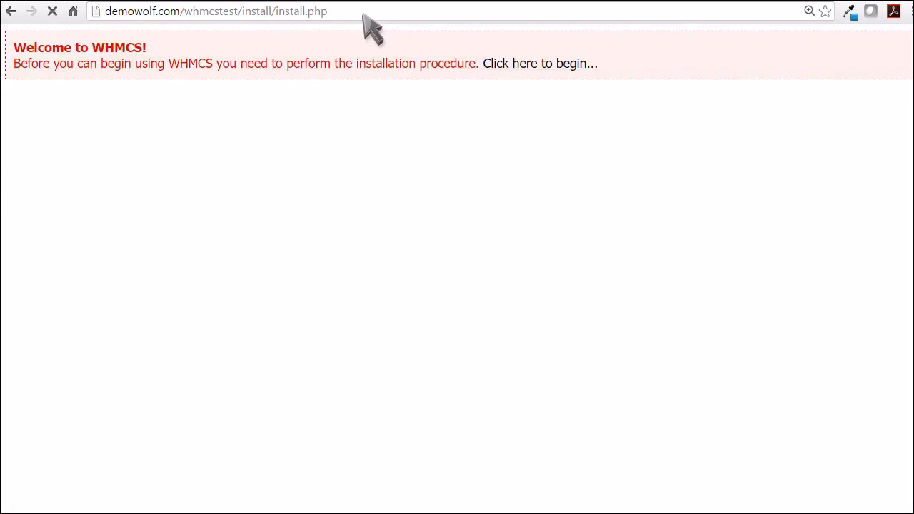
pyautogui.click(540, 63)
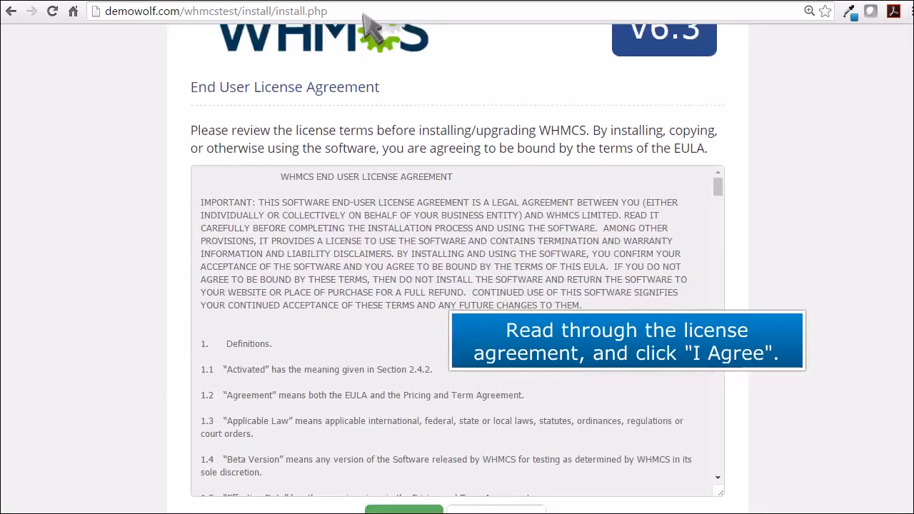
pyautogui.scroll(-3)
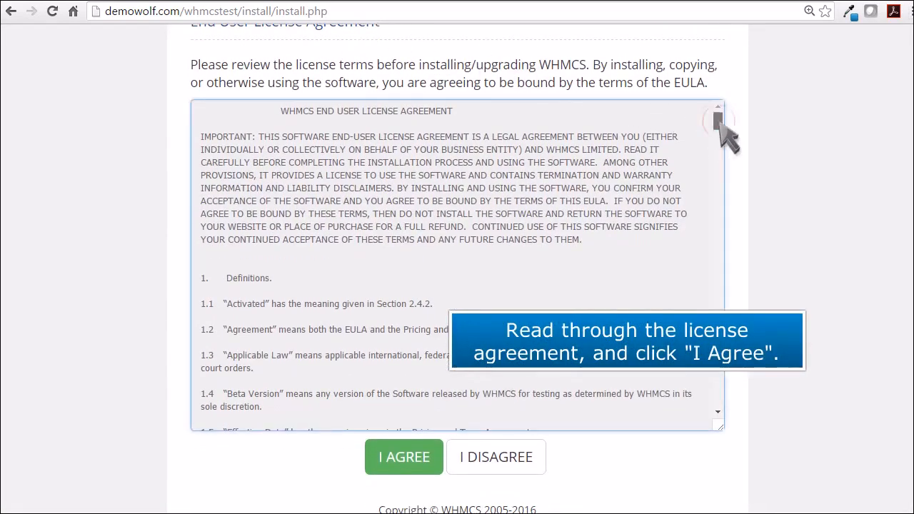
pyautogui.click(404, 457)
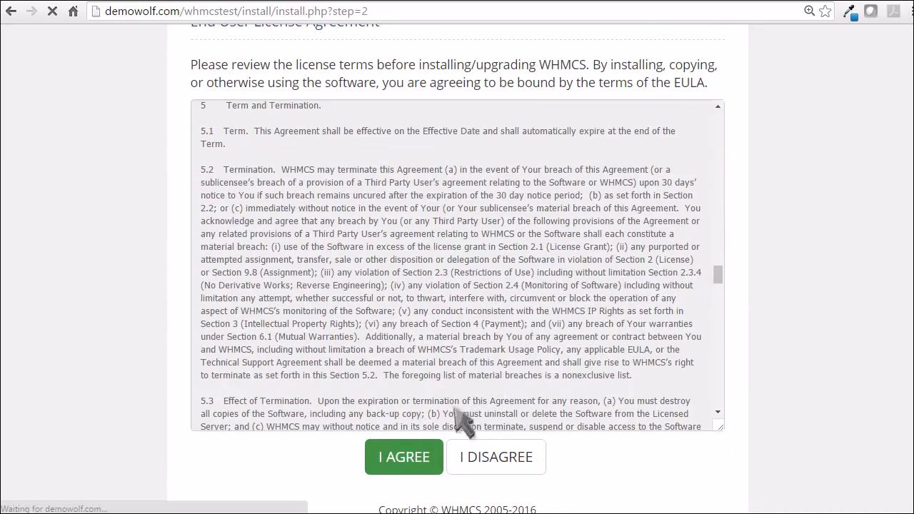
pyautogui.click(404, 457)
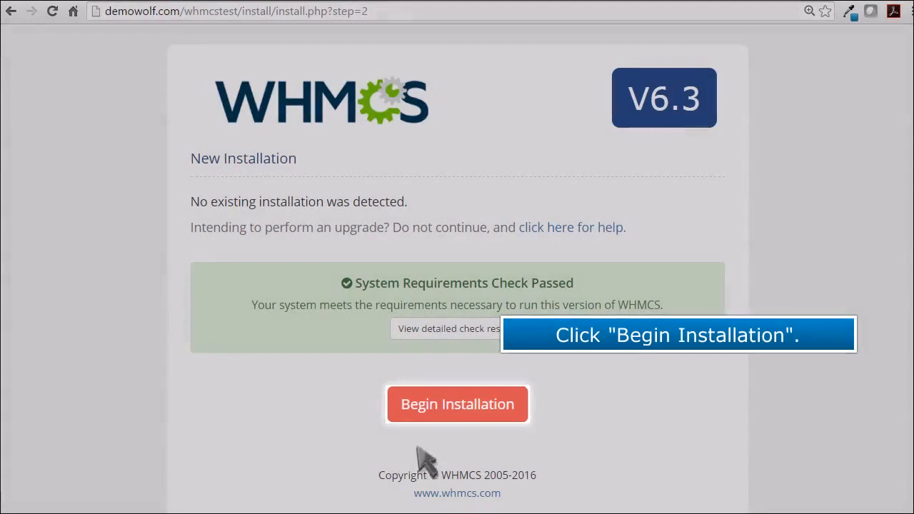
pyautogui.click(458, 404)
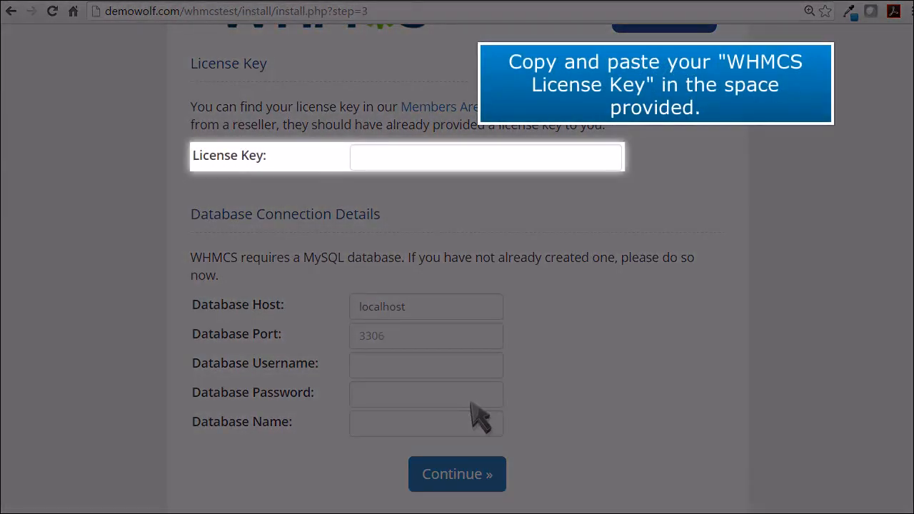
# - Submit the license key, database user demowolf_whmcs, its password, and database demowolf_whmcstest
pyautogui.click(485, 156)
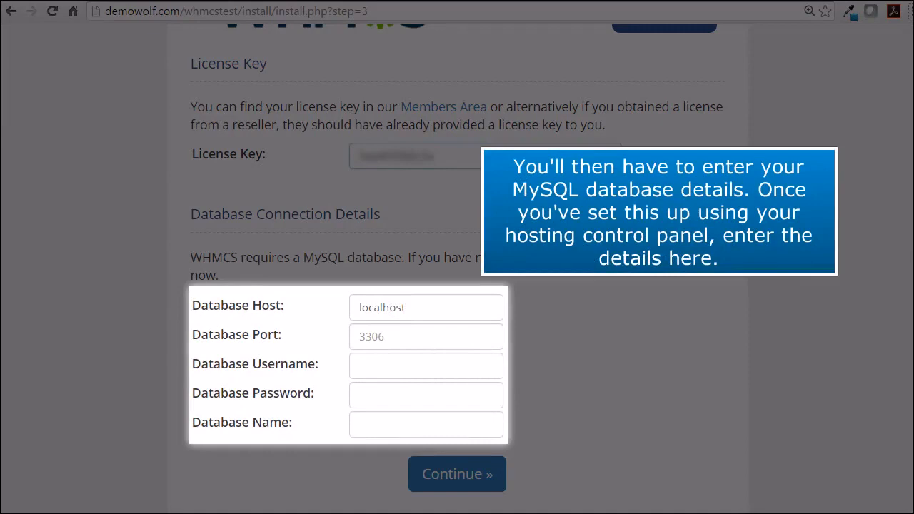
pyautogui.write('demowolf_whmcs')
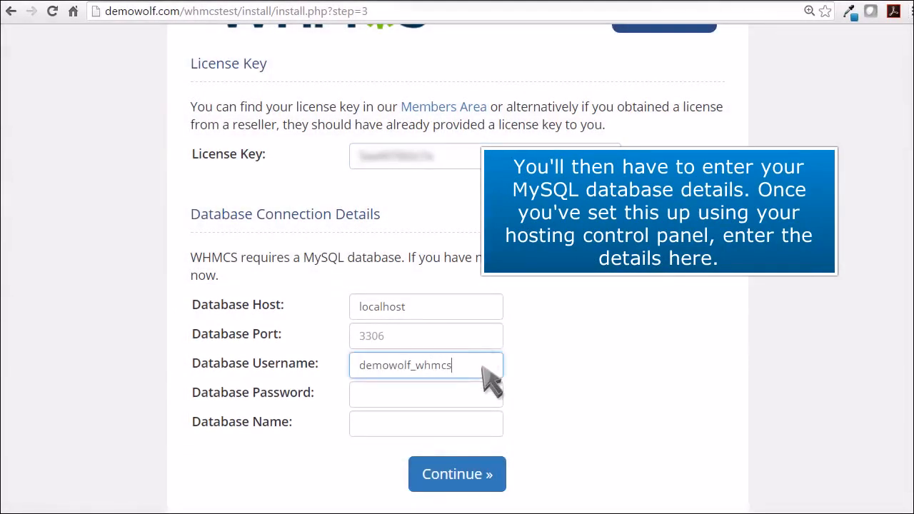
pyautogui.write('••••••••')
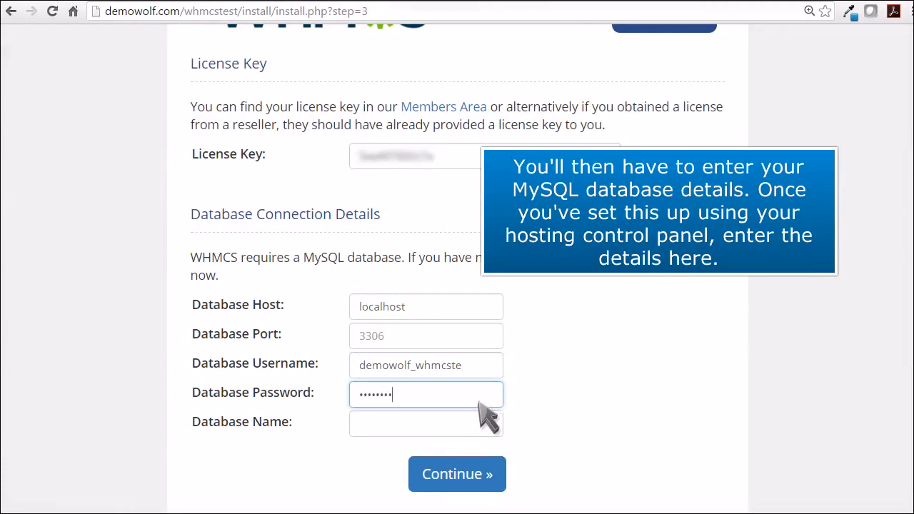
pyautogui.write('demowolf_whmcstest')
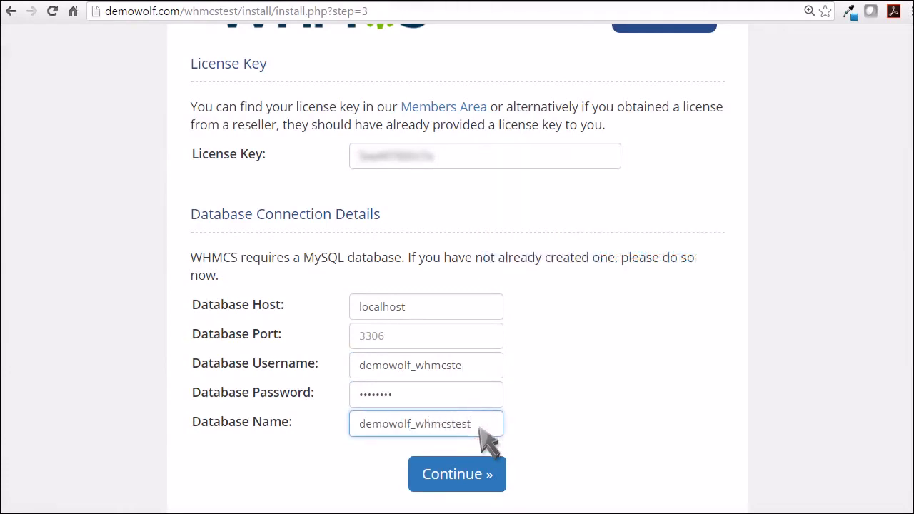
pyautogui.click(457, 474)
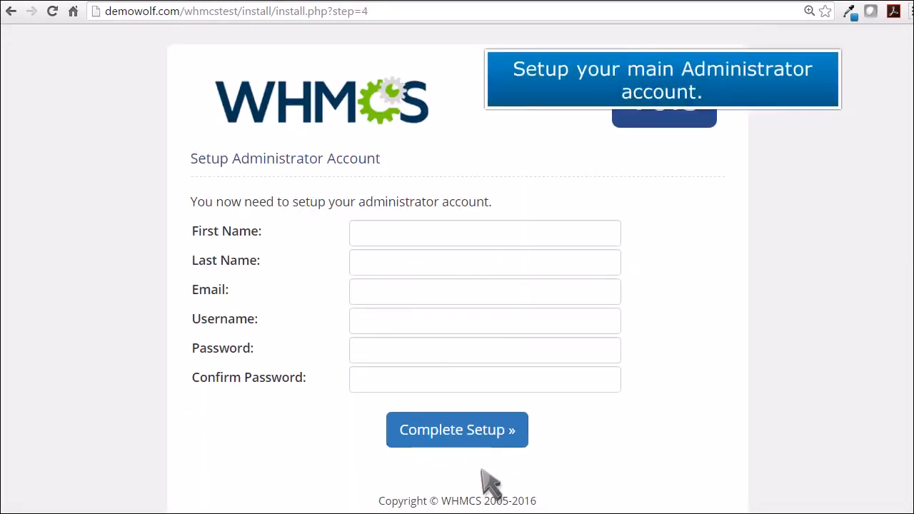
pyautogui.moveTo(511, 378)
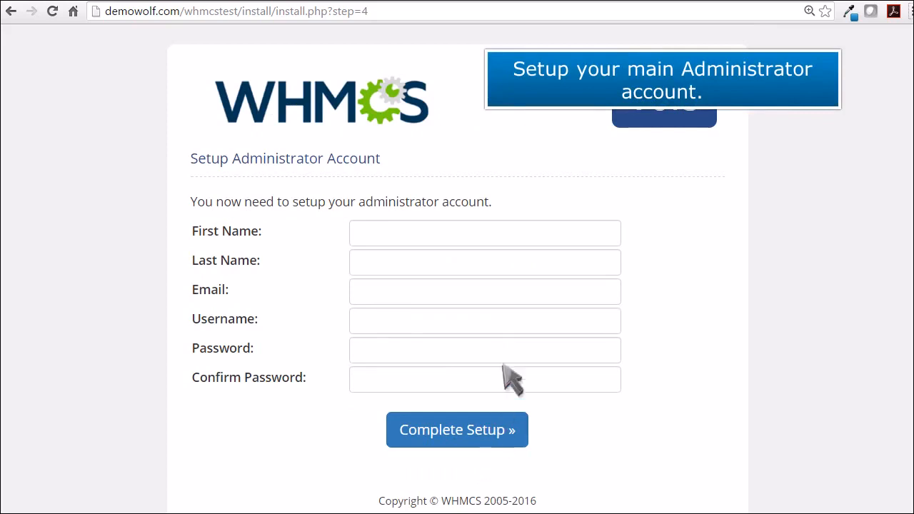
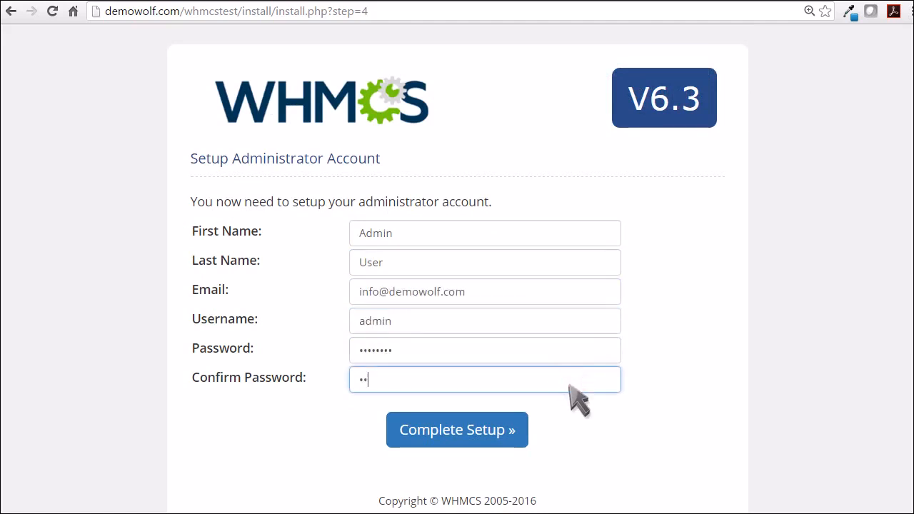
pyautogui.click(457, 430)
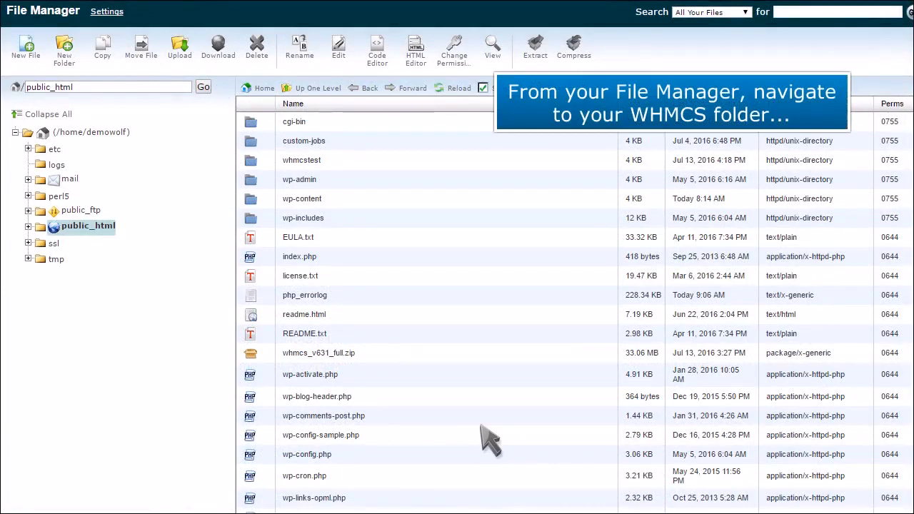
# - Open whmcstest, select the install folder, and confirm its deletion
pyautogui.click(301, 160)
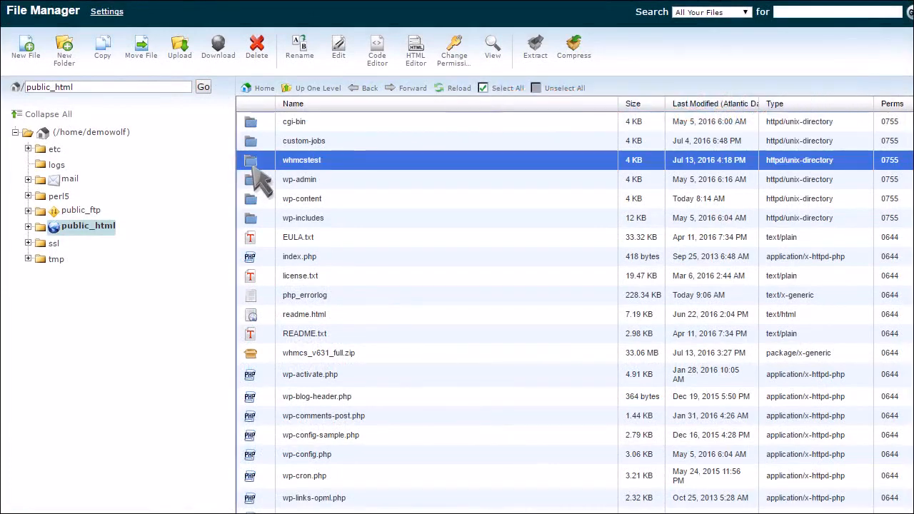
pyautogui.doubleClick(302, 160)
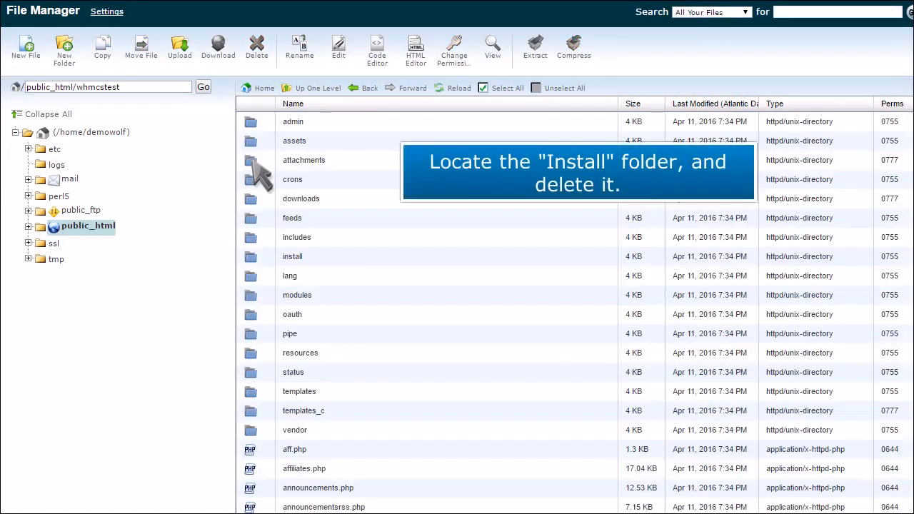
pyautogui.click(292, 256)
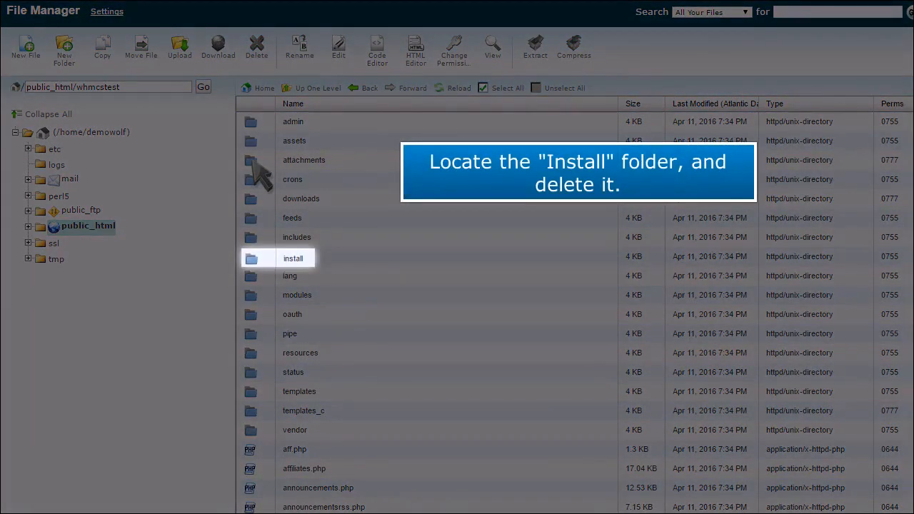
pyautogui.click(293, 256)
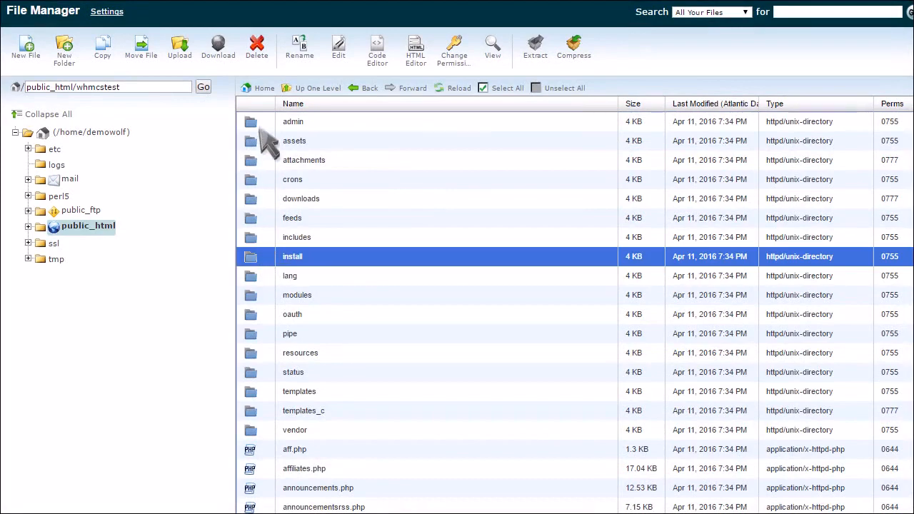
pyautogui.click(256, 46)
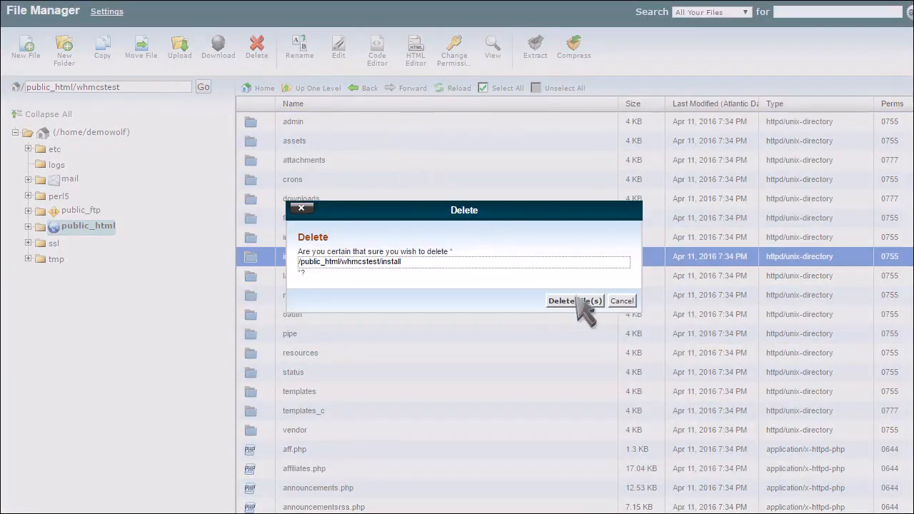
pyautogui.click(575, 301)
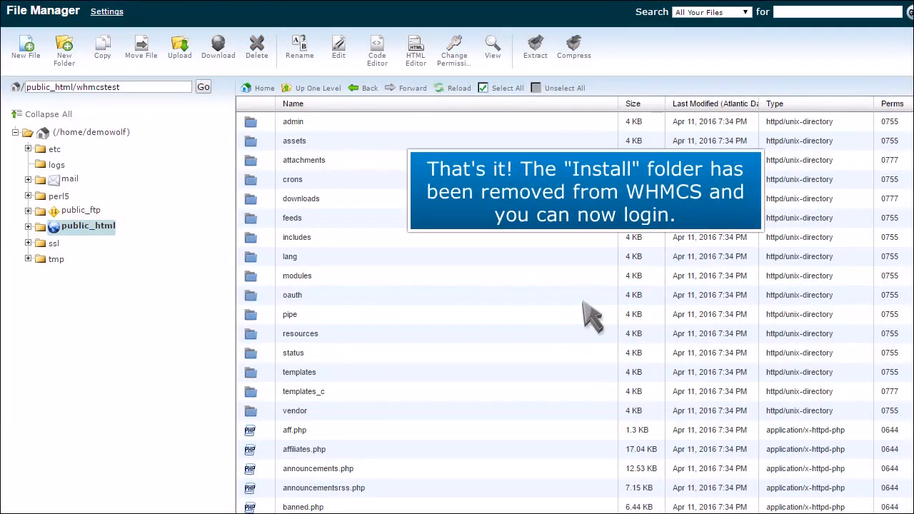